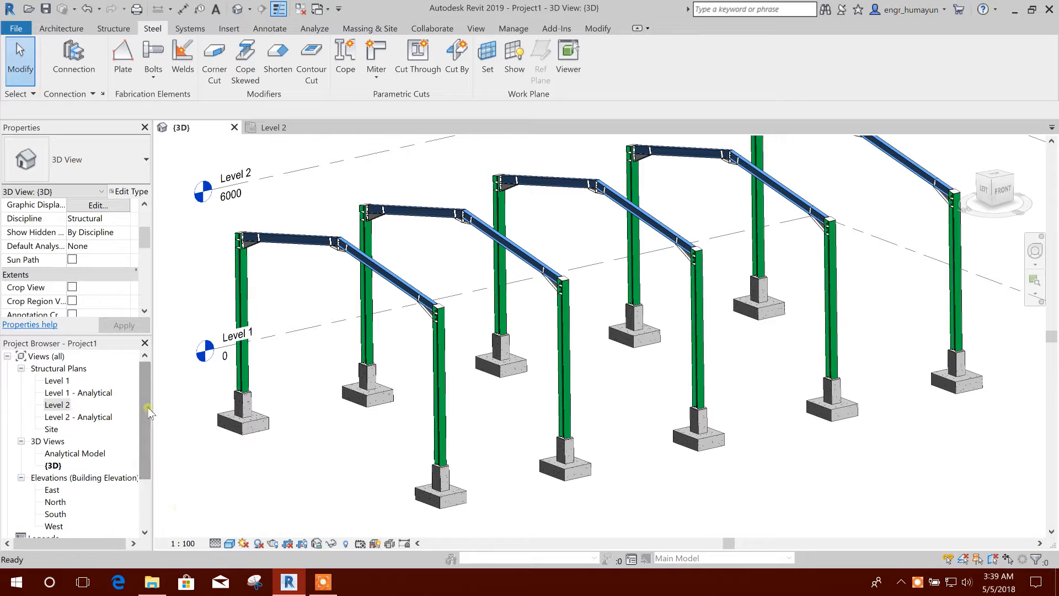
Step: Open Structural Plans > Level 2 from the Project Browser with the Structure tab active
{"action": "double_click", "coordinate": [57, 404]}
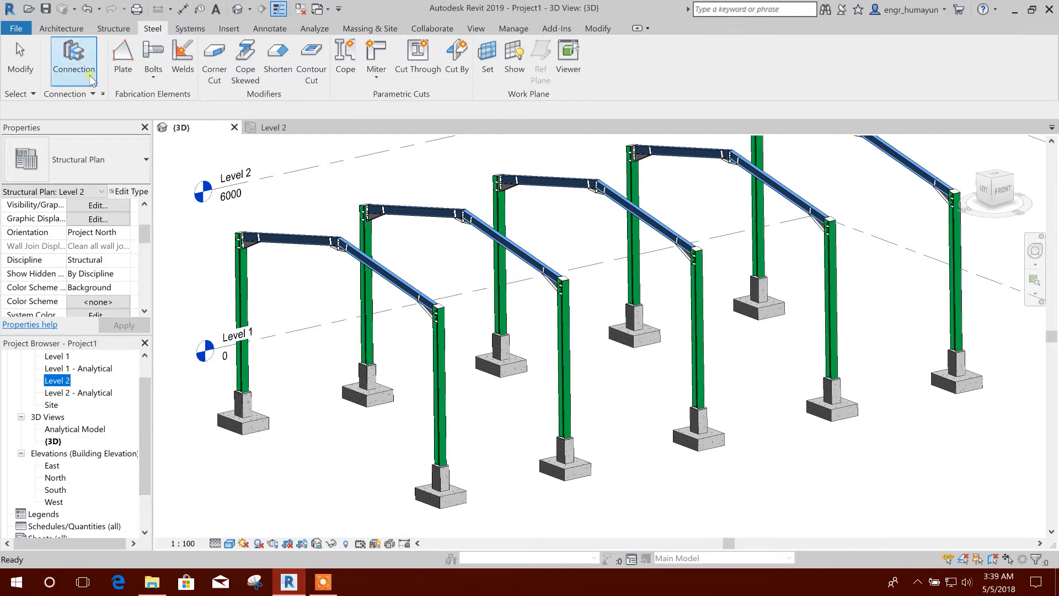
{"action": "left_click", "coordinate": [114, 28]}
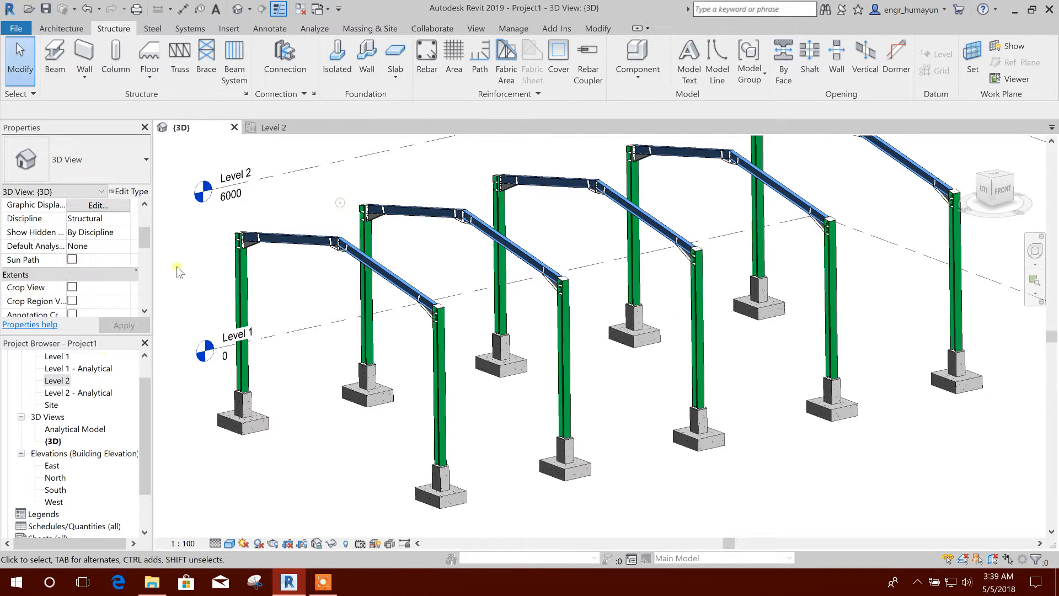
{"action": "double_click", "coordinate": [58, 379]}
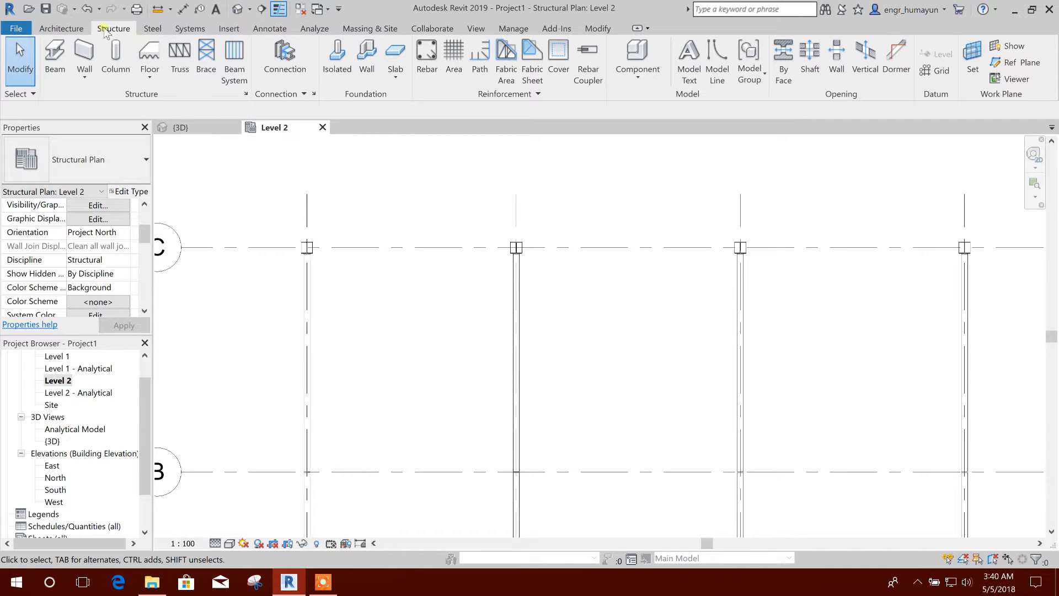
Step: Start the Beam tool and pick the Castellated Beam CB18X22 type
{"action": "left_click", "coordinate": [55, 59]}
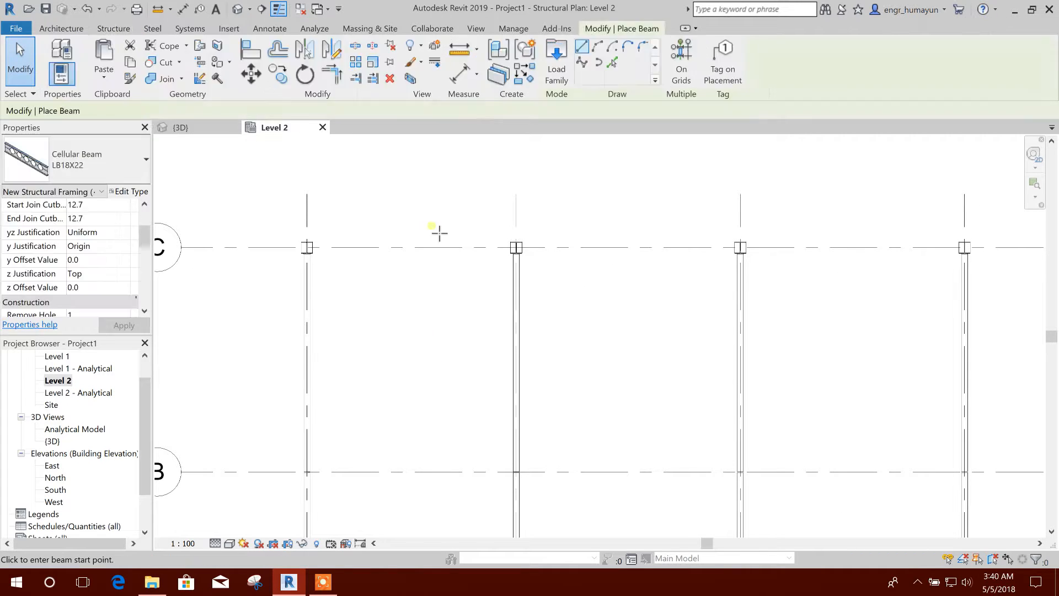
{"action": "left_click", "coordinate": [145, 159]}
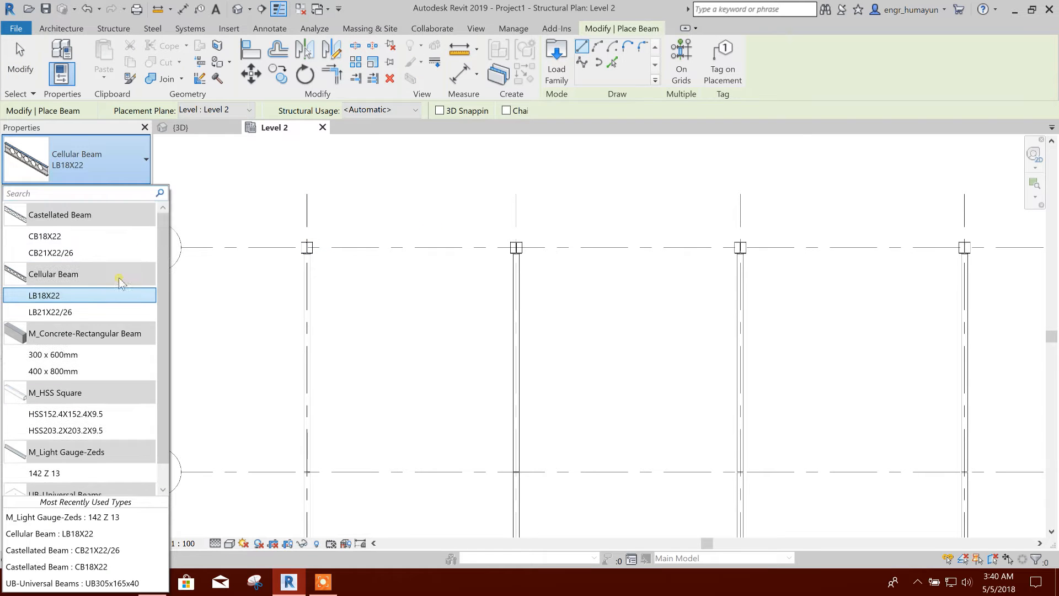
{"action": "left_click", "coordinate": [44, 235]}
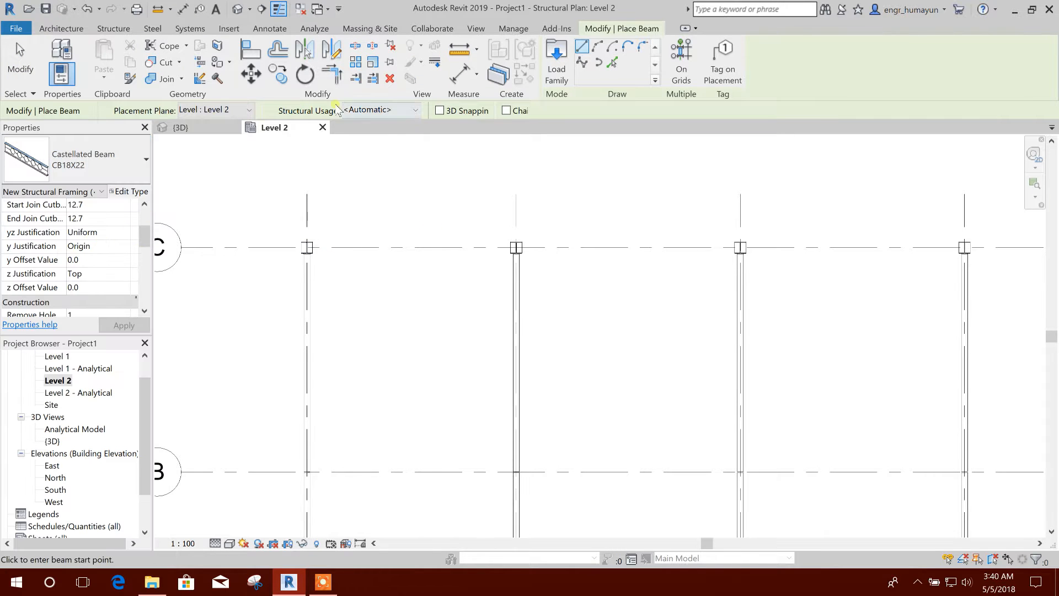
{"action": "mouse_move", "coordinate": [180, 162]}
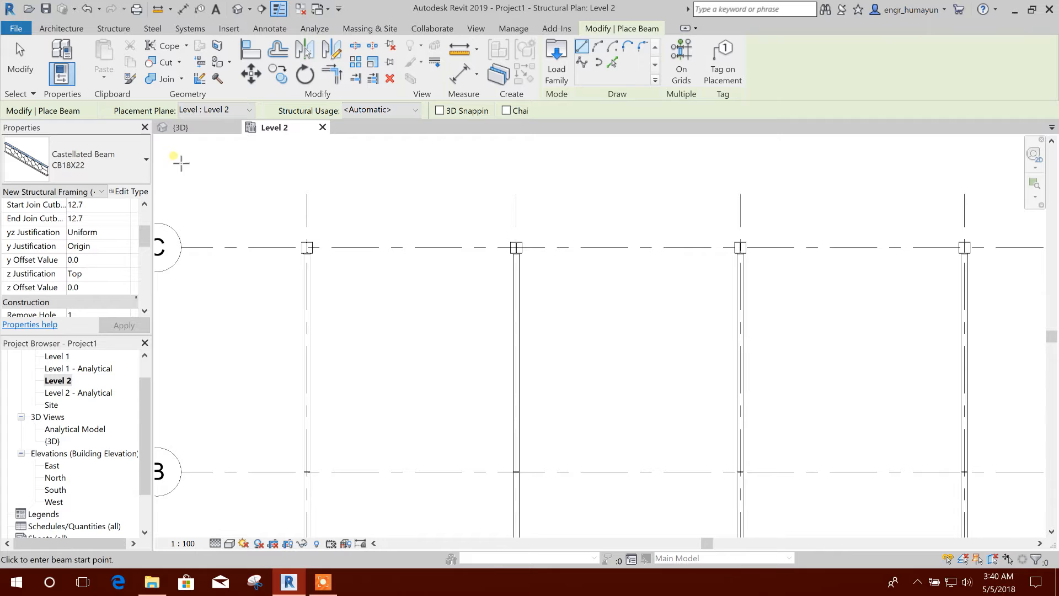
Step: Load M_Castellated Beam.rfa from Libraries > US Metric > Structural Framing > Steel via Edit Type
{"action": "left_click", "coordinate": [132, 191]}
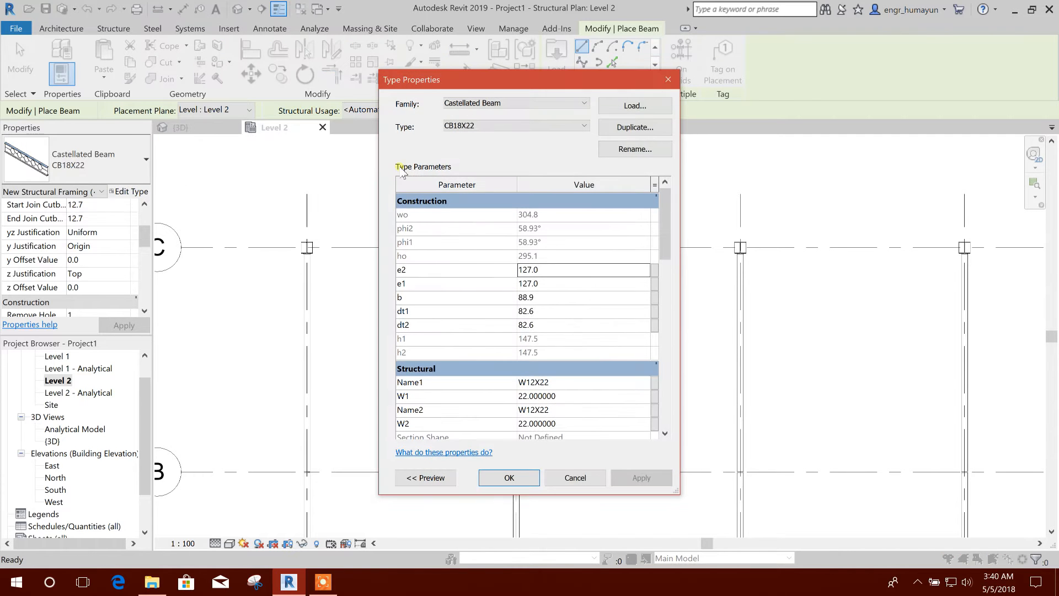
{"action": "left_click", "coordinate": [634, 106]}
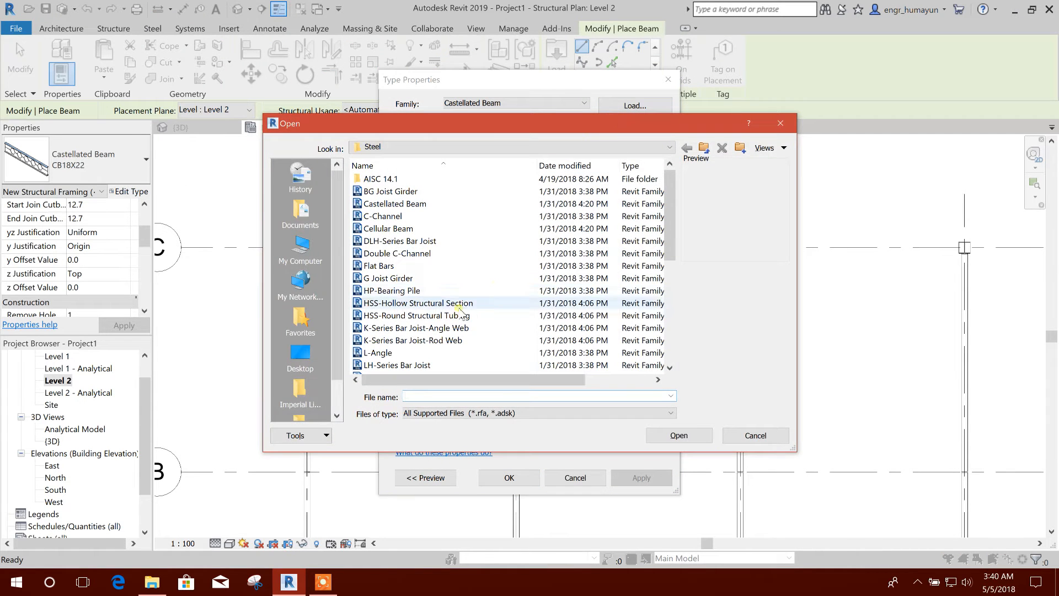
{"action": "left_click", "coordinate": [394, 203]}
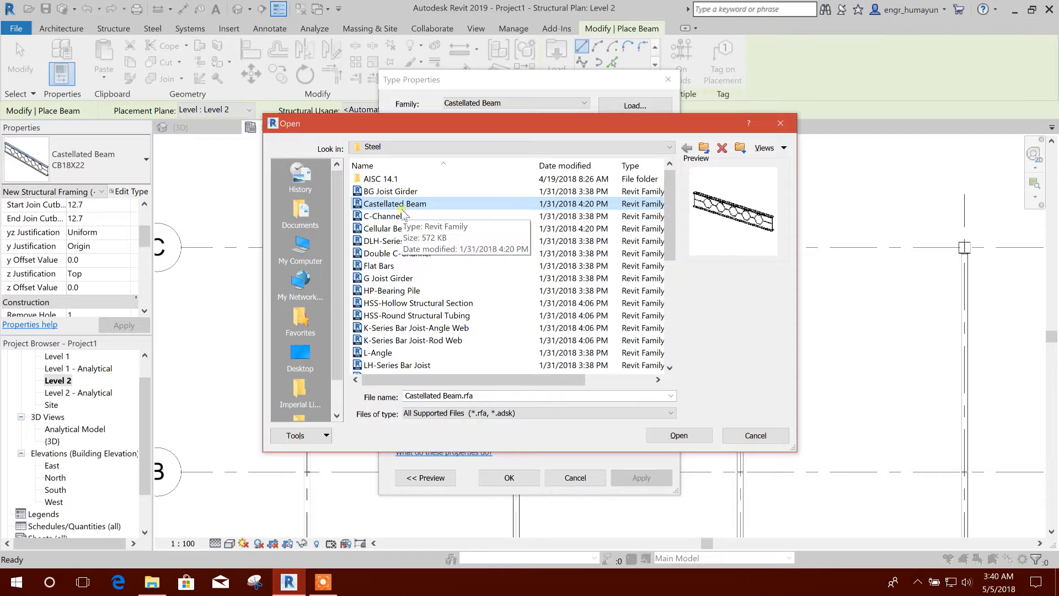
{"action": "left_click", "coordinate": [704, 147]}
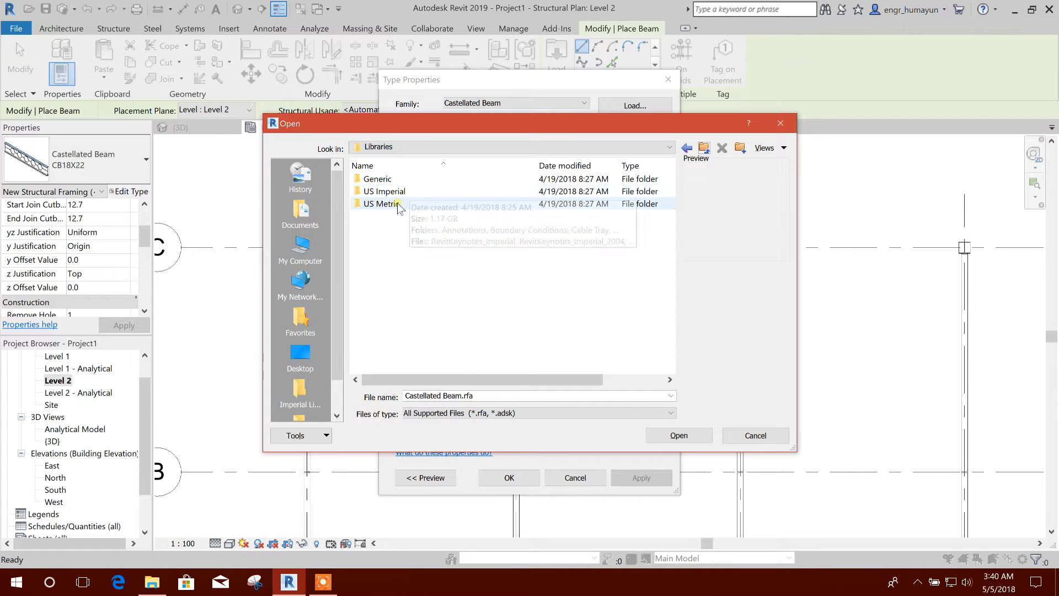
{"action": "double_click", "coordinate": [384, 204]}
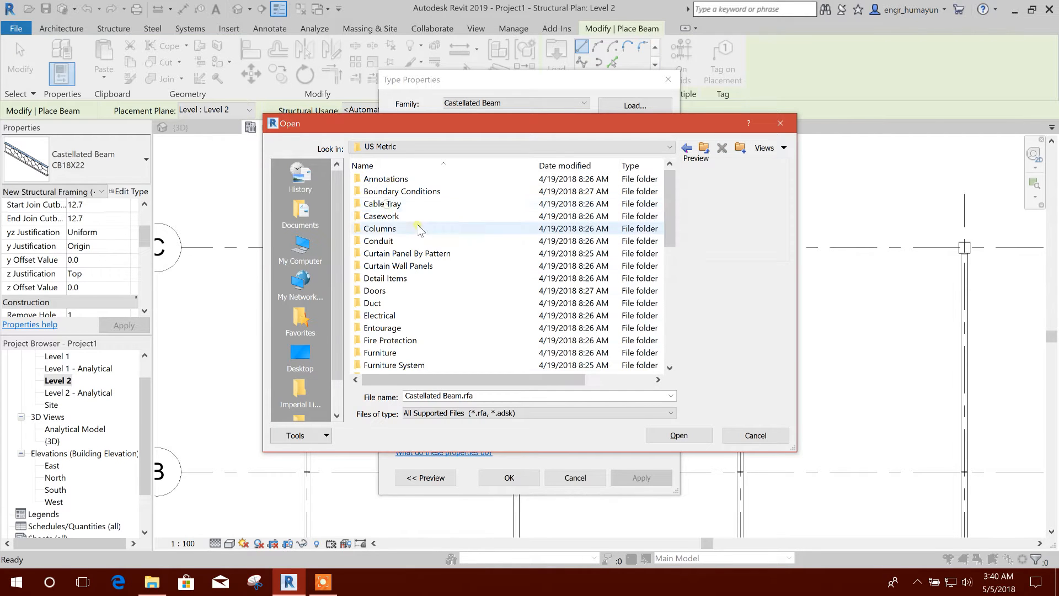
{"action": "scroll", "scroll_direction": "down", "scroll_amount": 3}
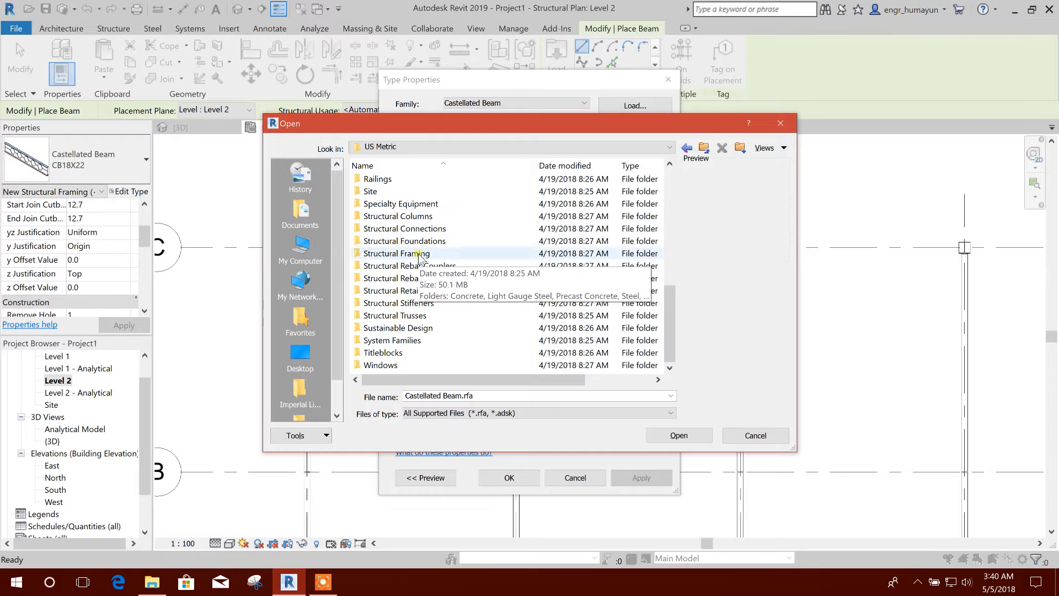
{"action": "double_click", "coordinate": [397, 253]}
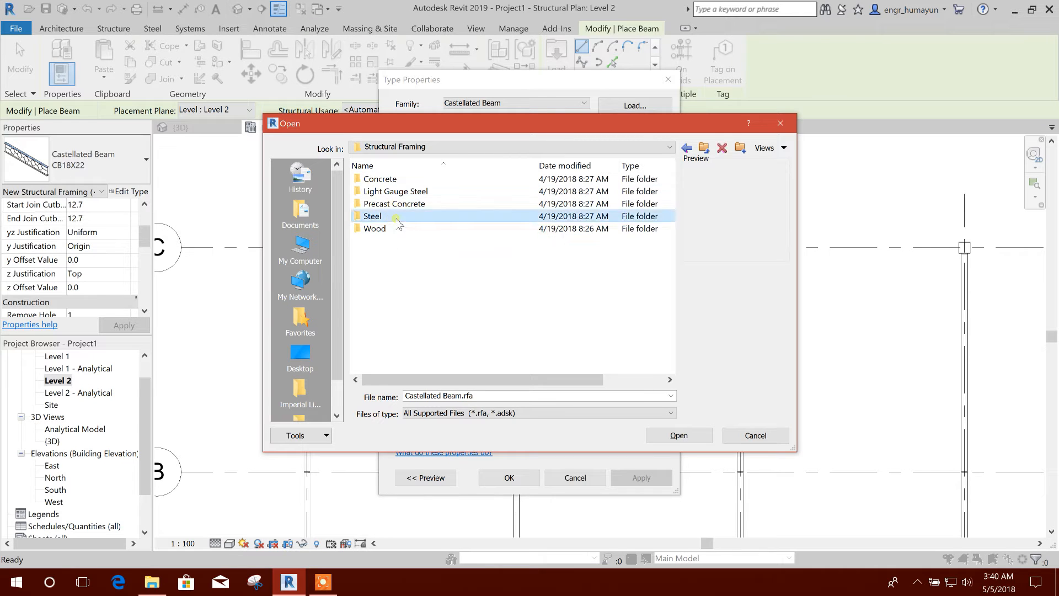
{"action": "double_click", "coordinate": [373, 216]}
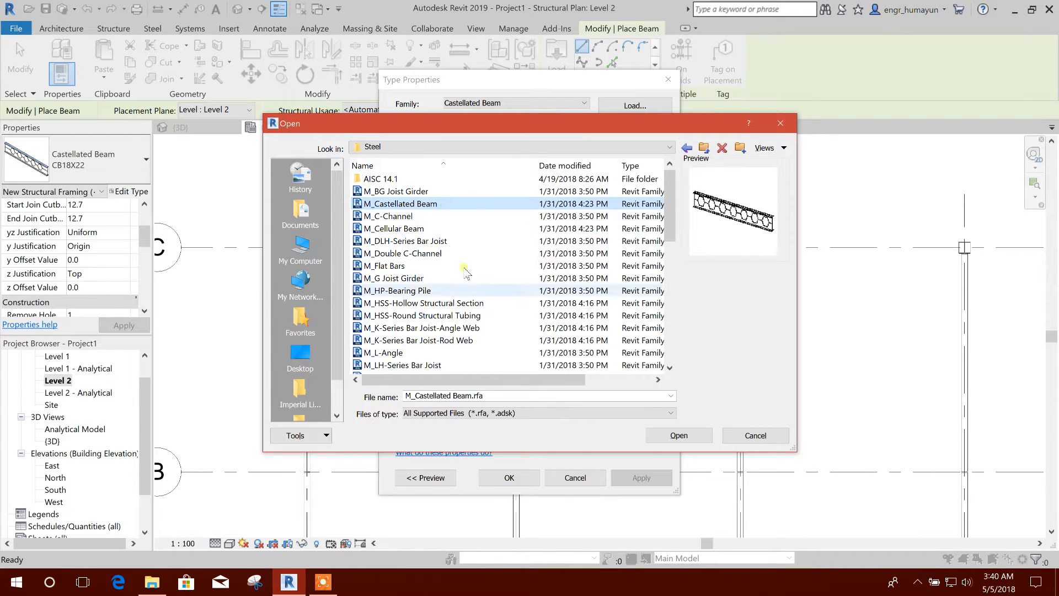
{"action": "left_click", "coordinate": [677, 435]}
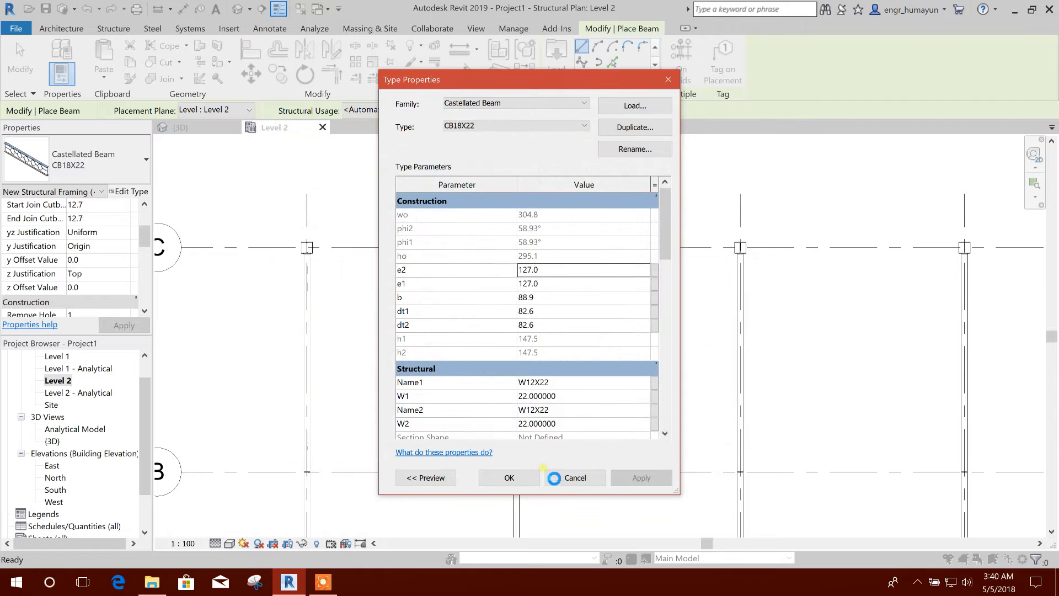
Step: Inspect the CB460X28.3 castellated beam's Type Parameters and accept with OK
{"action": "left_click", "coordinate": [509, 478]}
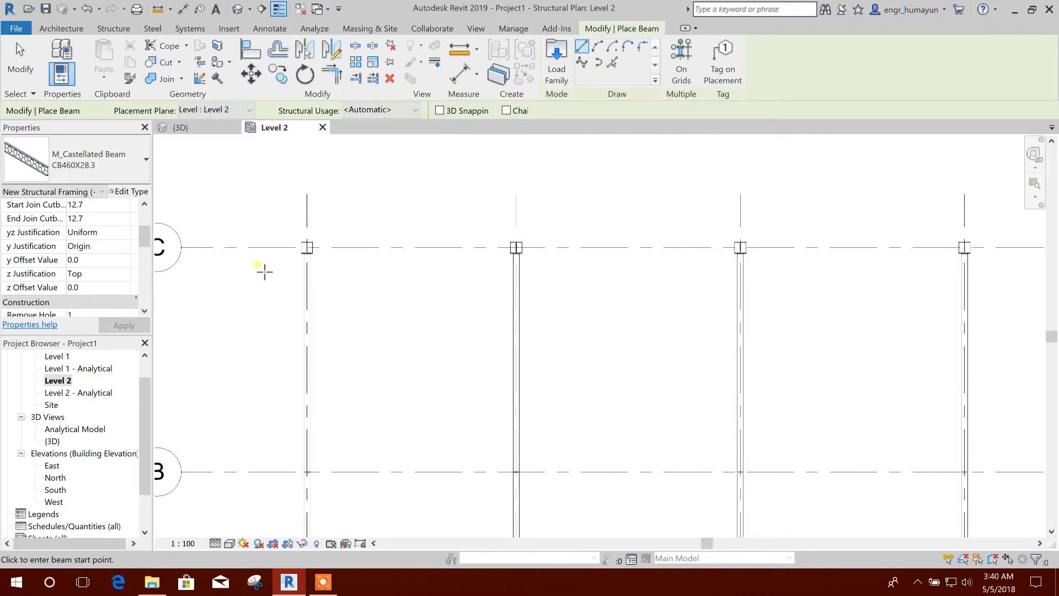
{"action": "left_click", "coordinate": [131, 191]}
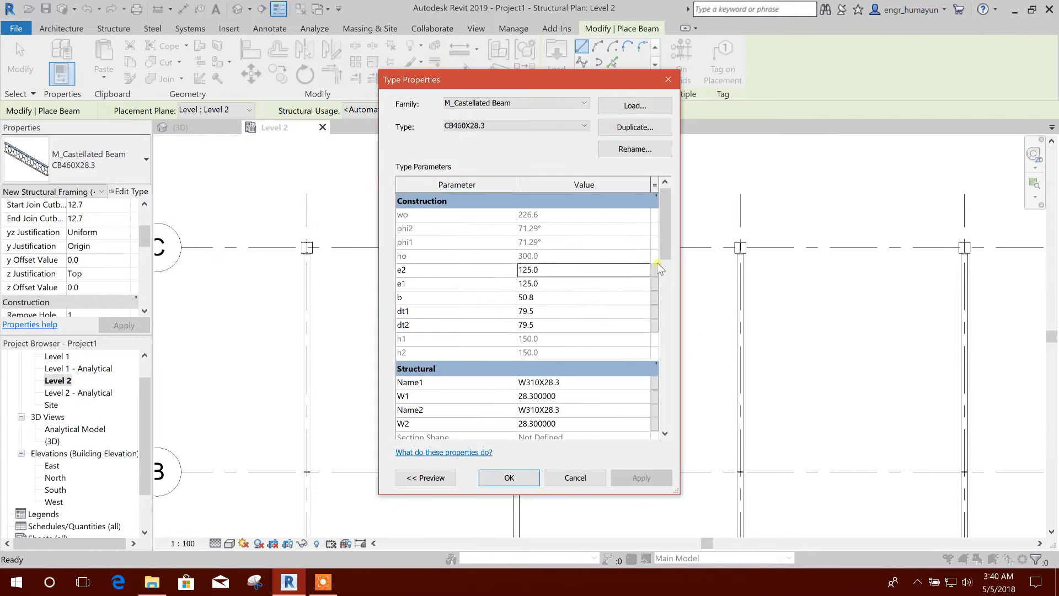
{"action": "scroll", "scroll_direction": "down", "scroll_amount": 3}
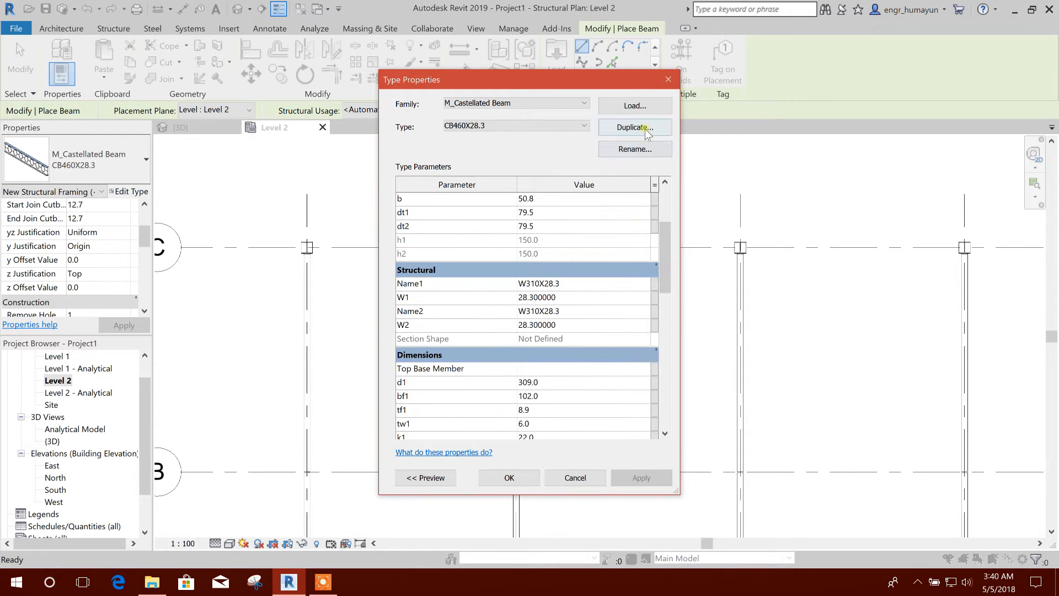
{"action": "left_click", "coordinate": [634, 128]}
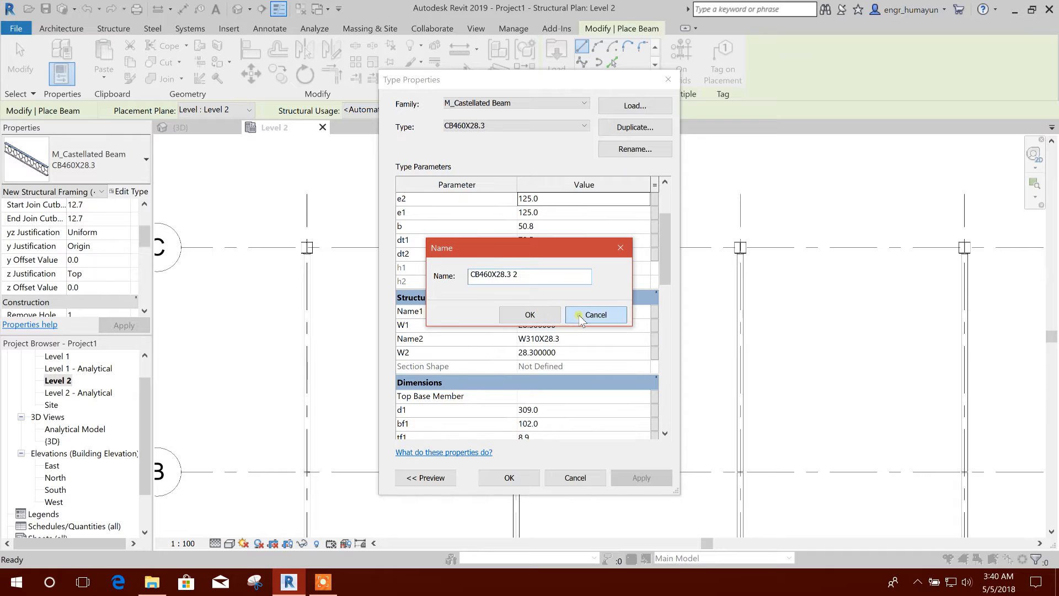
{"action": "left_click", "coordinate": [596, 315]}
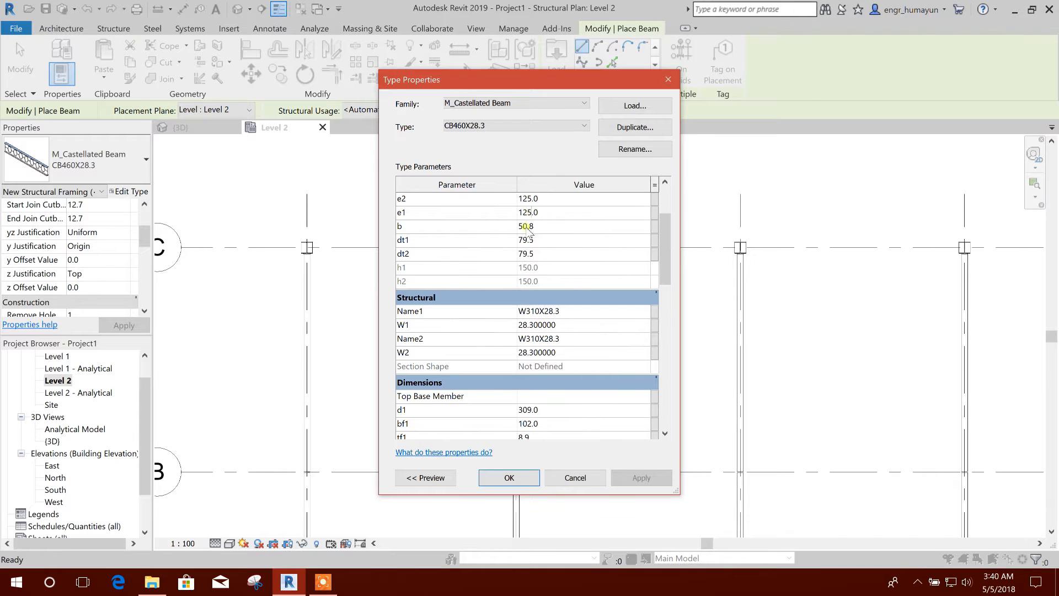
{"action": "scroll", "scroll_direction": "down", "scroll_amount": 3}
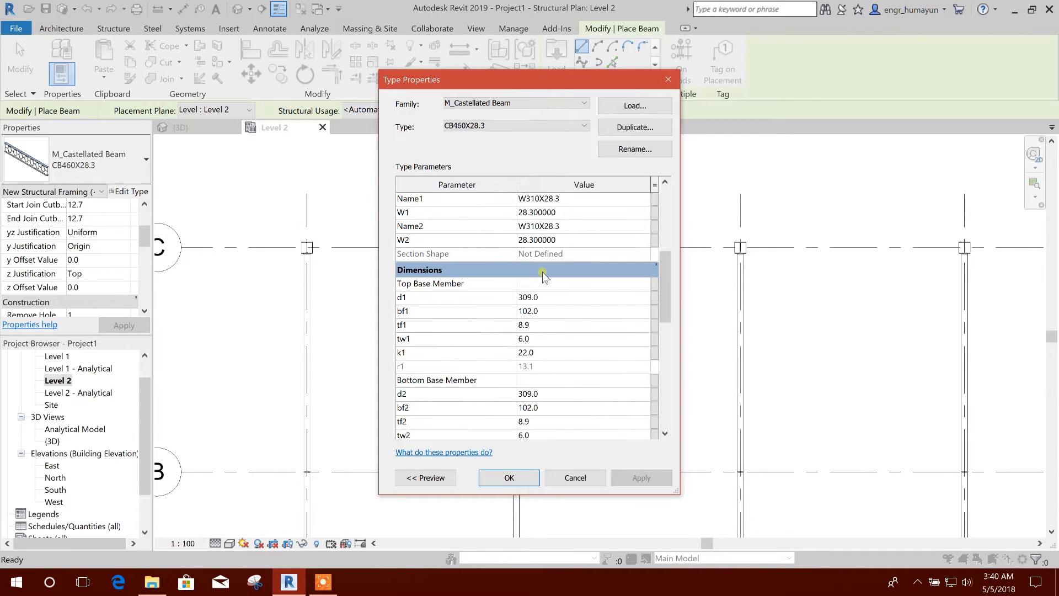
{"action": "scroll", "scroll_direction": "down", "scroll_amount": 3}
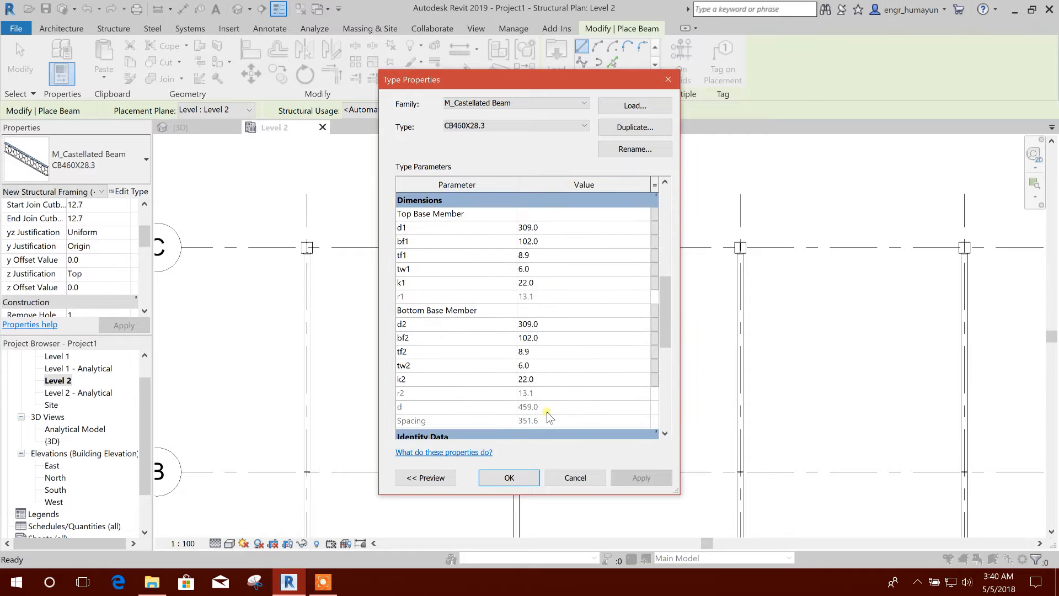
{"action": "left_click", "coordinate": [508, 478]}
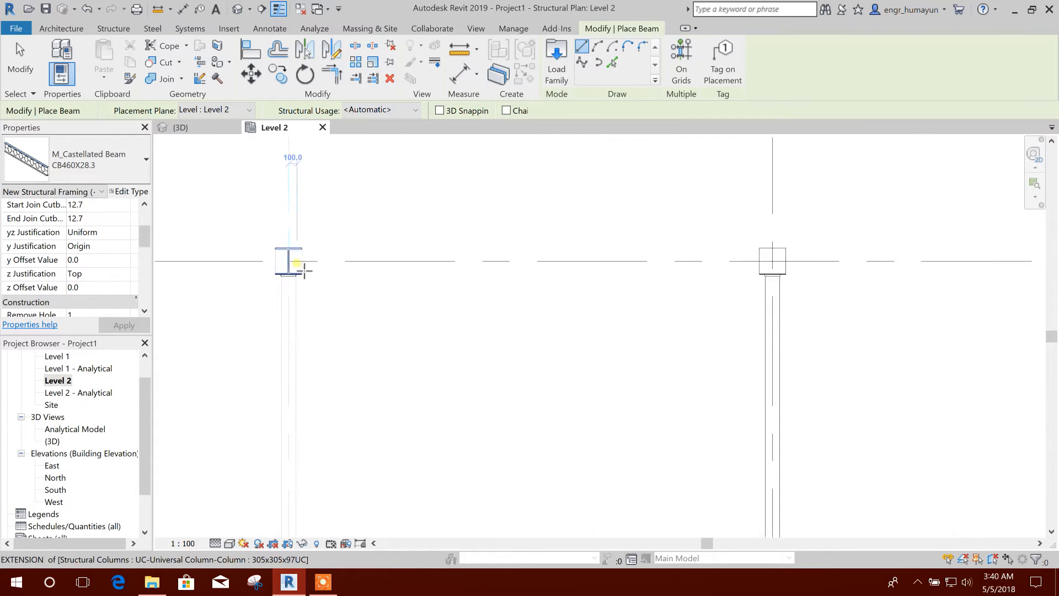
Step: Draw a chained M_Castellated Beam CB460X28.3 from grid C column 1 to column 2
{"action": "left_click", "coordinate": [292, 262]}
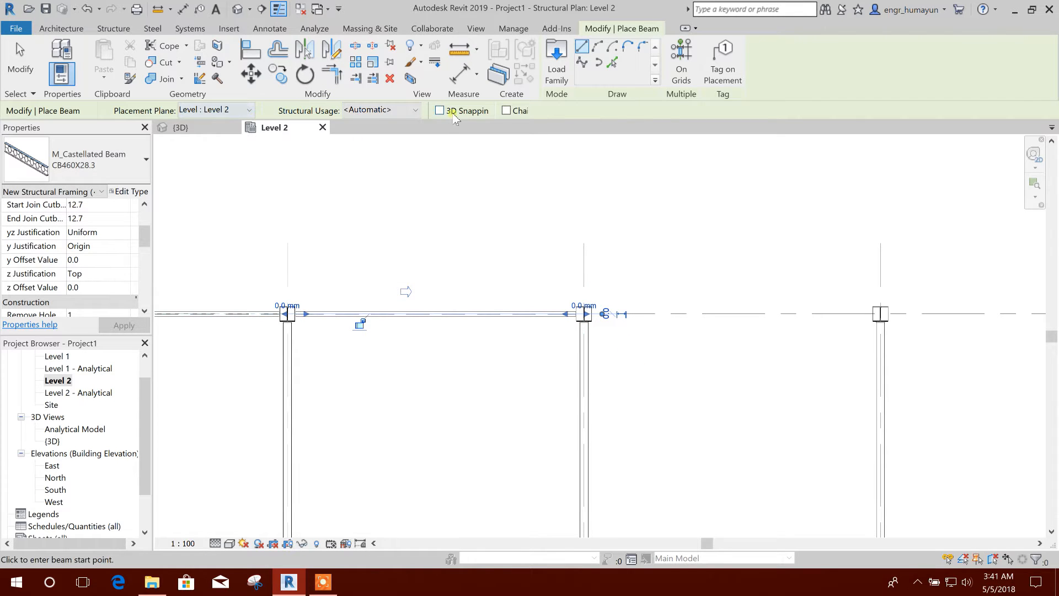
{"action": "left_click", "coordinate": [505, 110]}
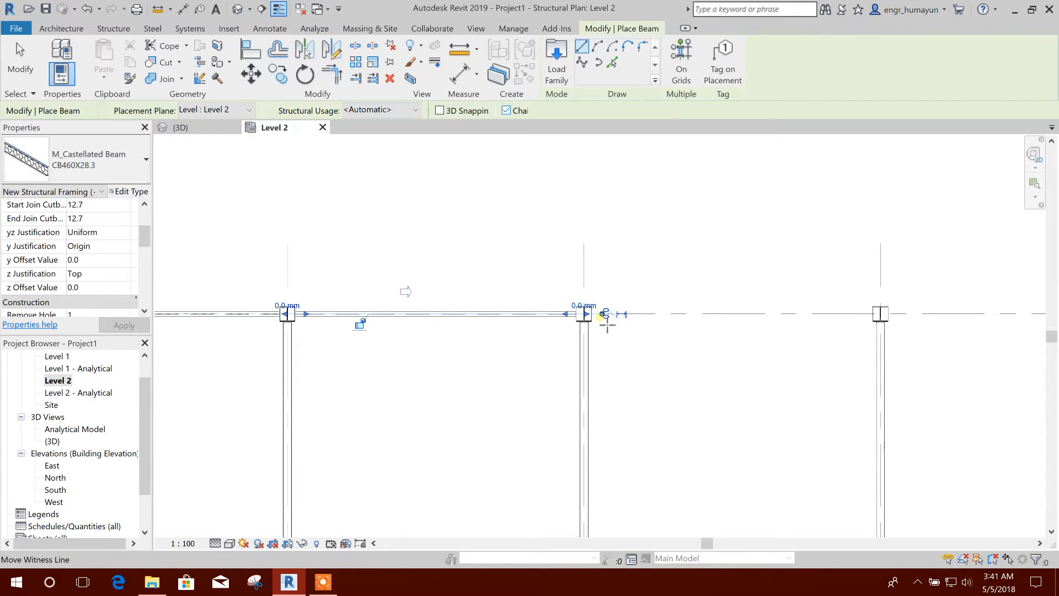
{"action": "left_click", "coordinate": [584, 314]}
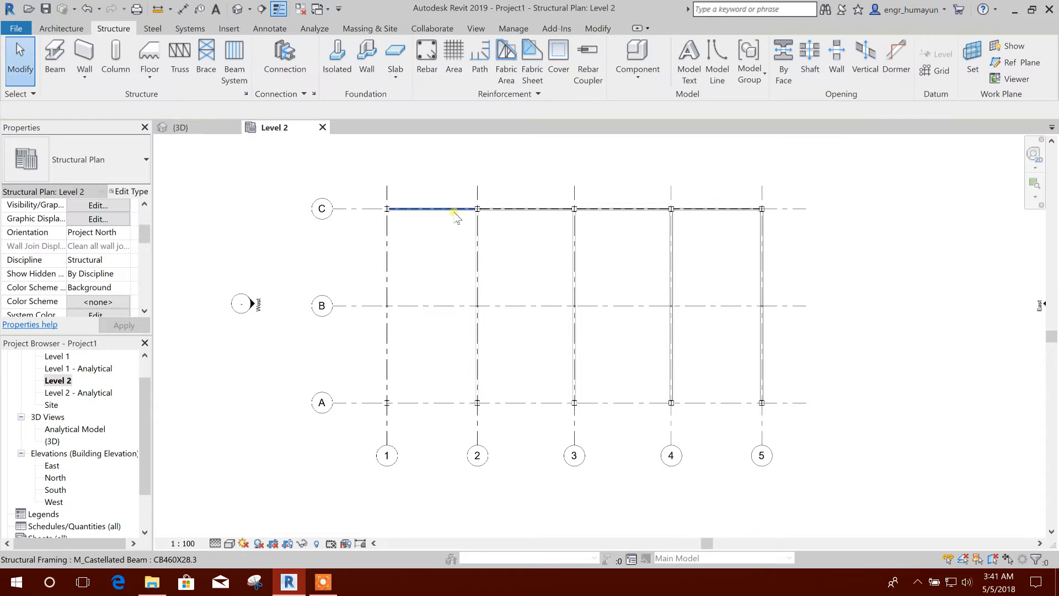
Step: Copy the grid C castellated beam onto grid A and show the Default 3D View
{"action": "left_click", "coordinate": [432, 209]}
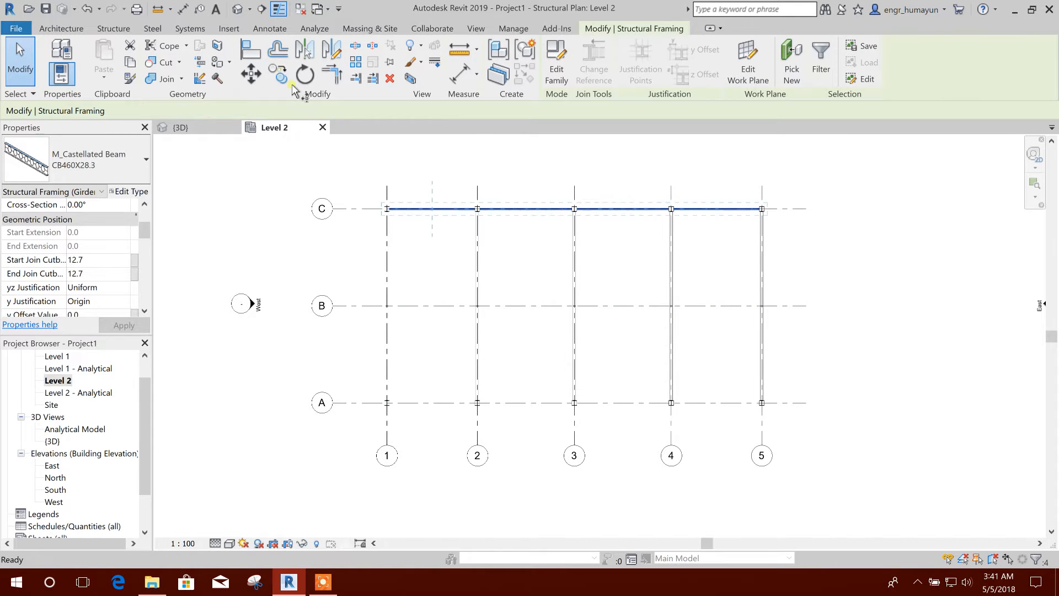
{"action": "left_click", "coordinate": [277, 73]}
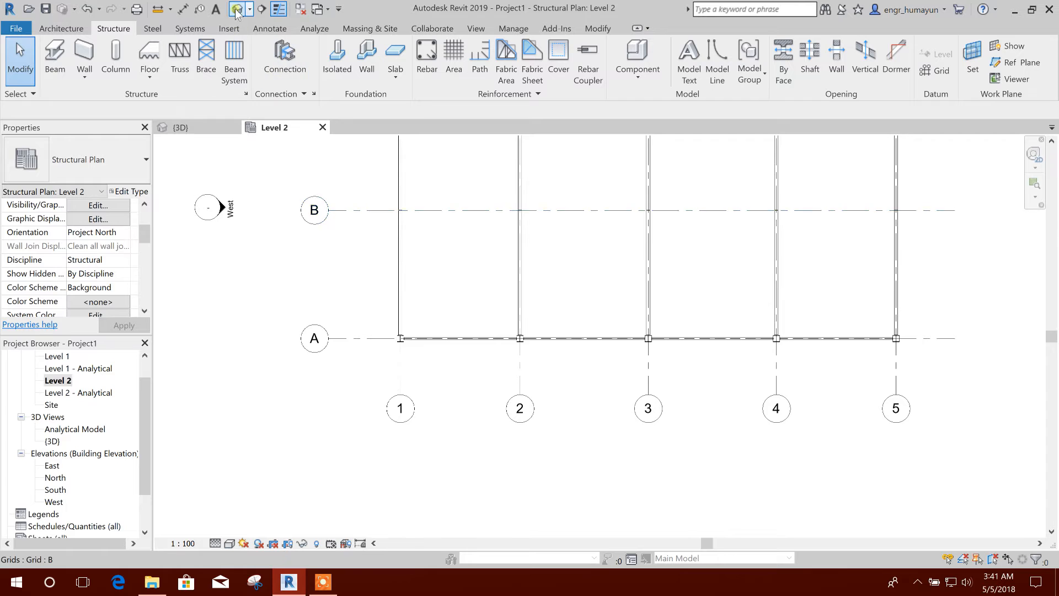
{"action": "left_click", "coordinate": [180, 126]}
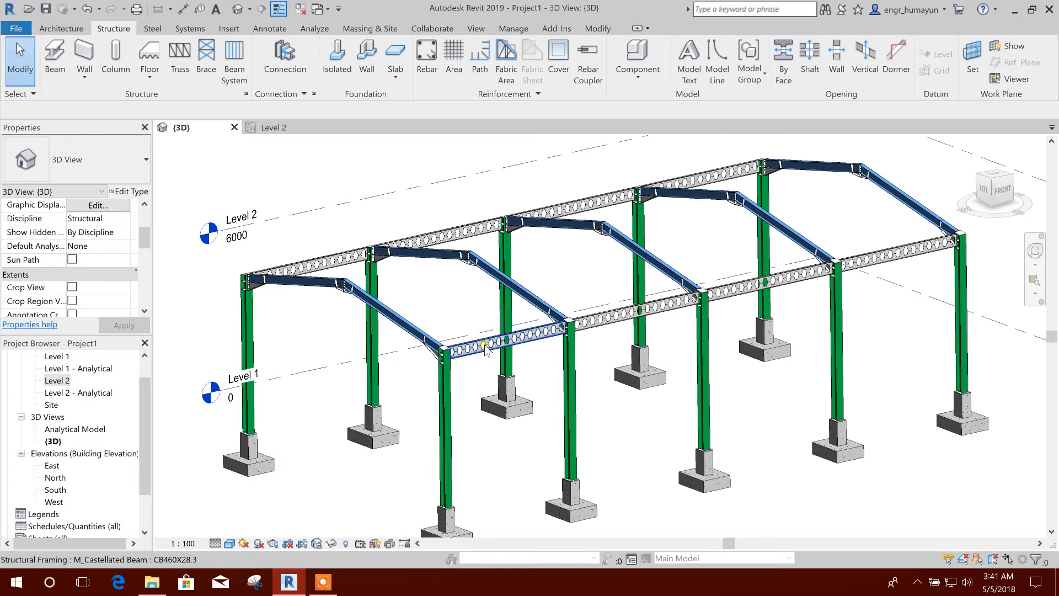
{"action": "right_click", "coordinate": [487, 348]}
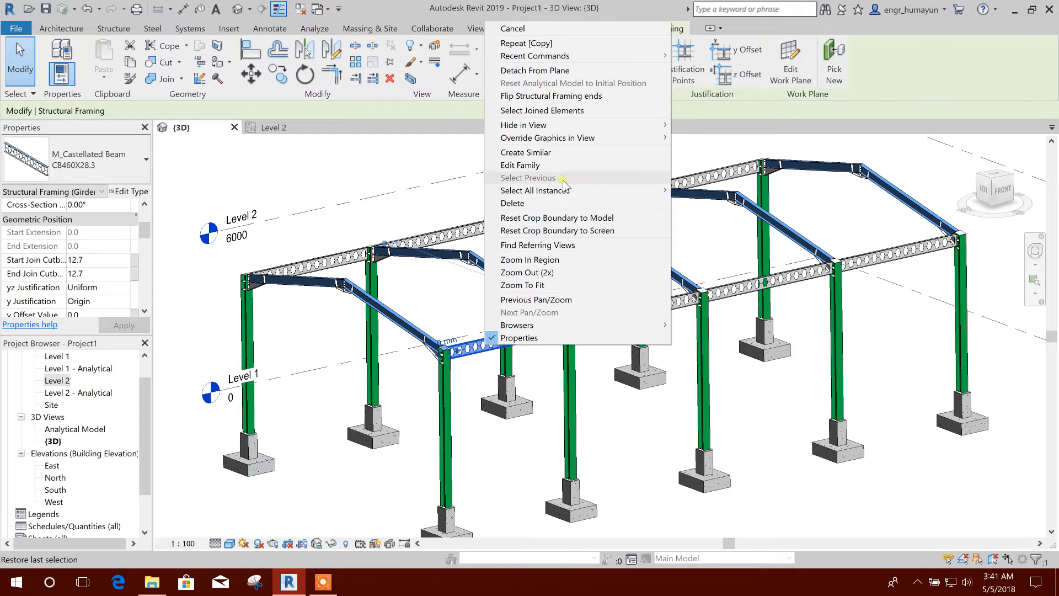
{"action": "left_click", "coordinate": [528, 177]}
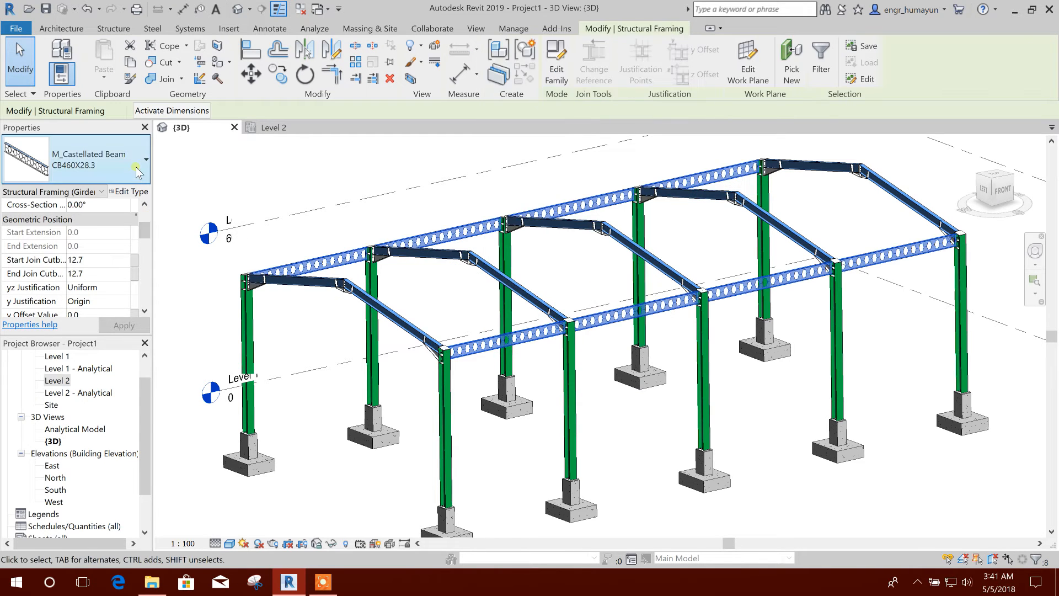
{"action": "left_click", "coordinate": [138, 171]}
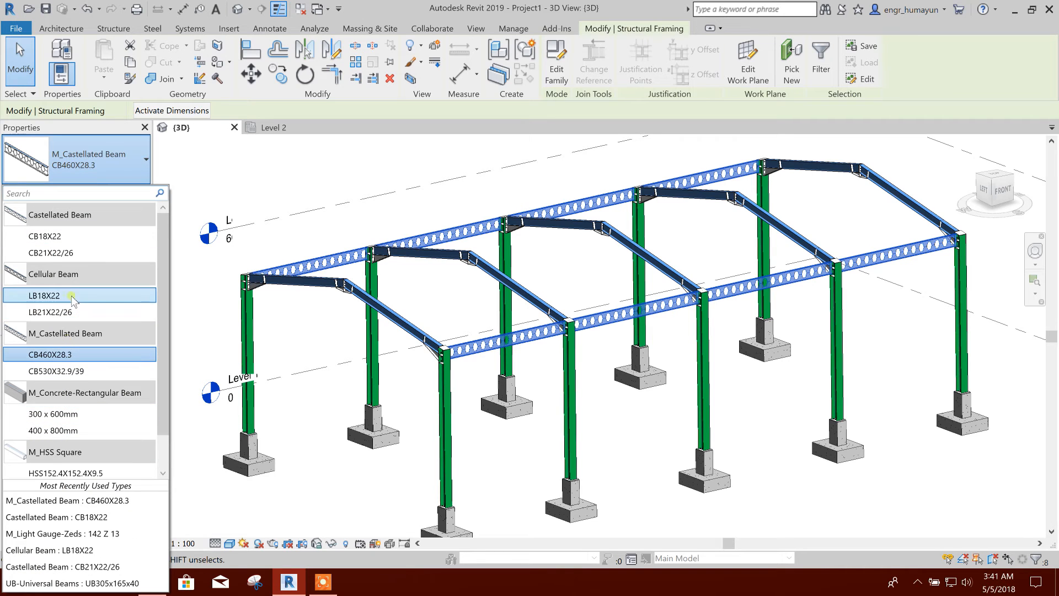
{"action": "left_click", "coordinate": [620, 413]}
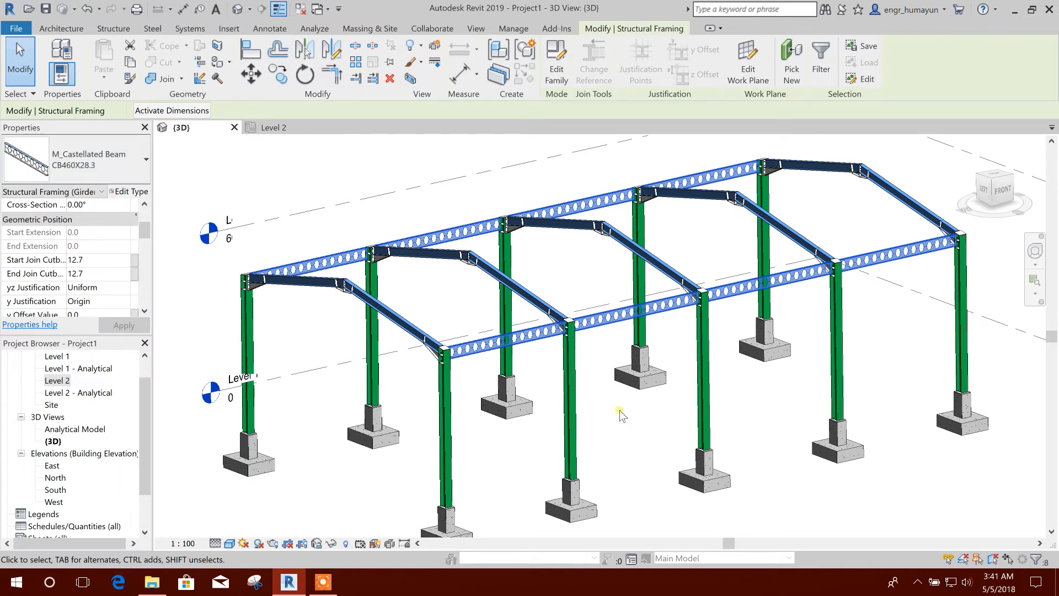
{"action": "left_click", "coordinate": [124, 161]}
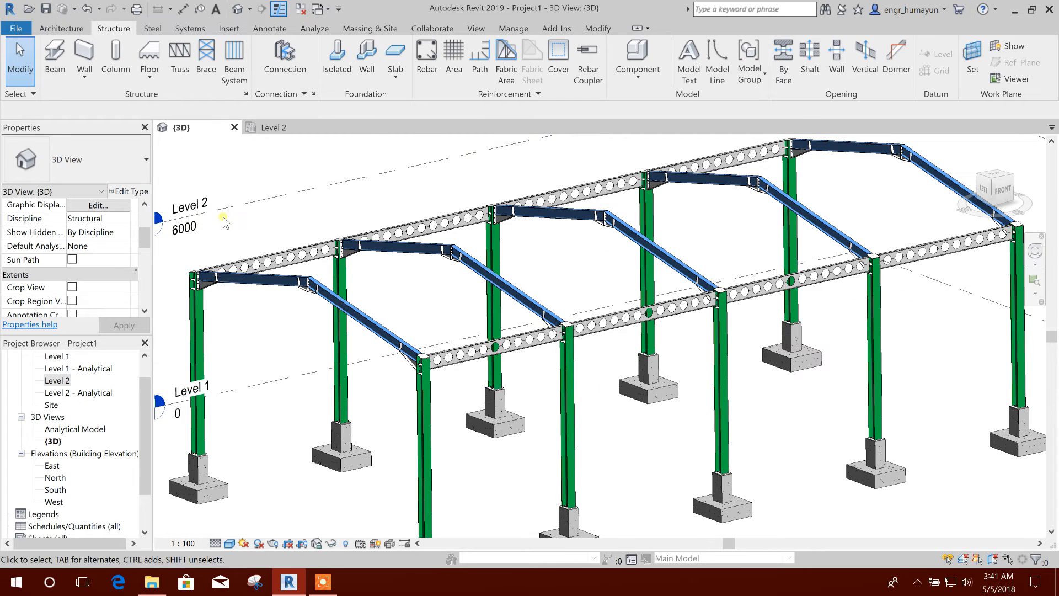
Step: Start the Beam tool and load M_Cellular Beam.rfa from the metric Steel folder
{"action": "left_click", "coordinate": [55, 61]}
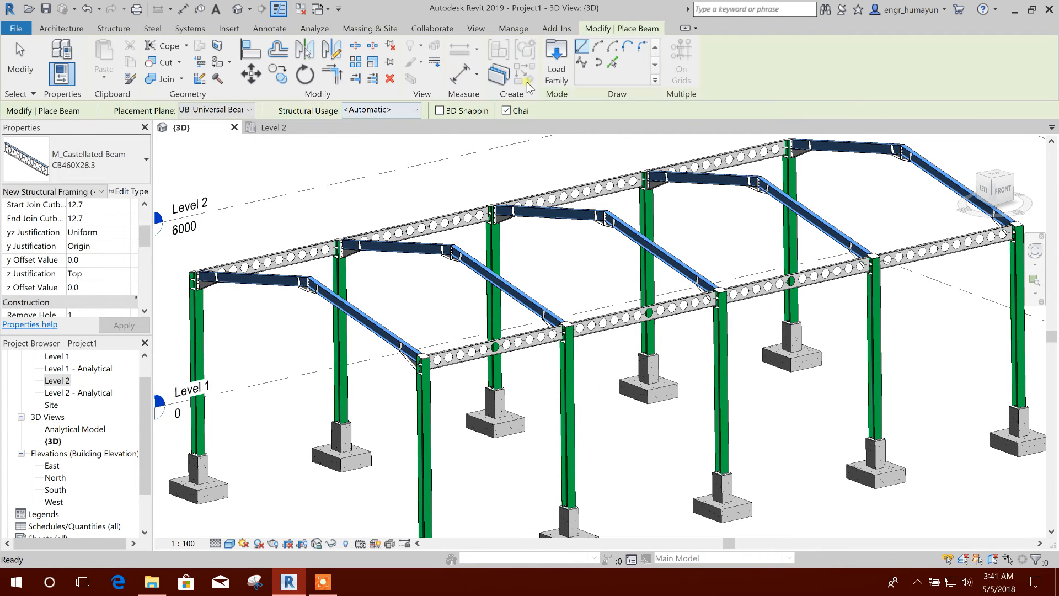
{"action": "left_click", "coordinate": [556, 58]}
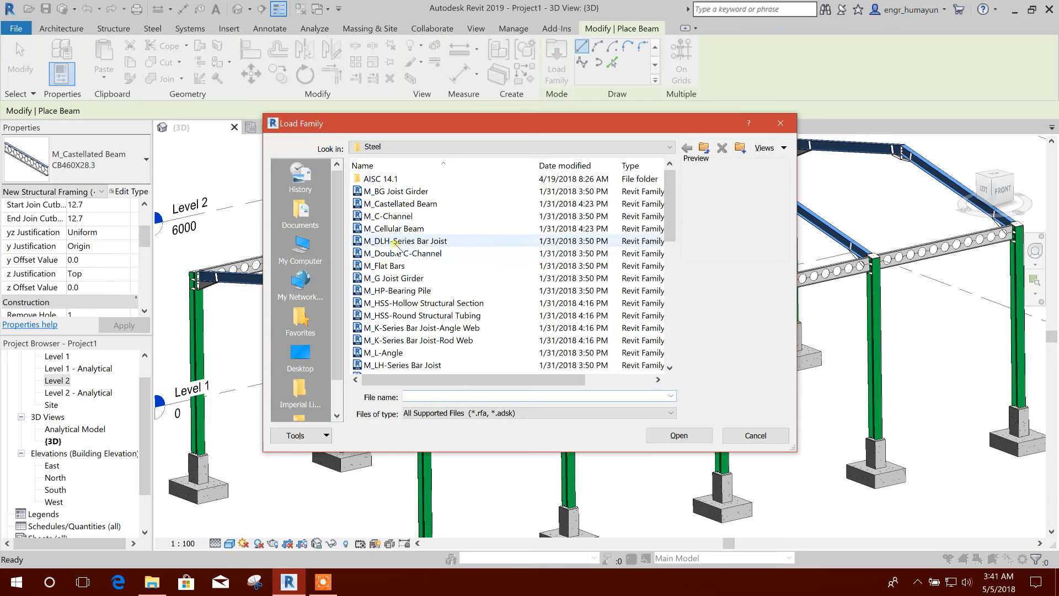
{"action": "left_click", "coordinate": [394, 228]}
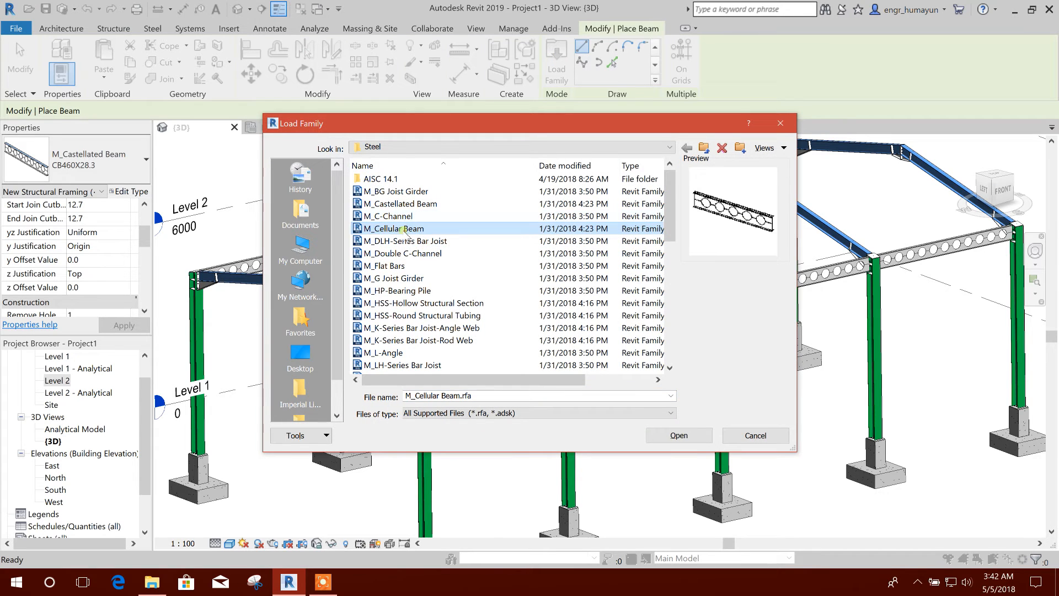
{"action": "mouse_move", "coordinate": [394, 229]}
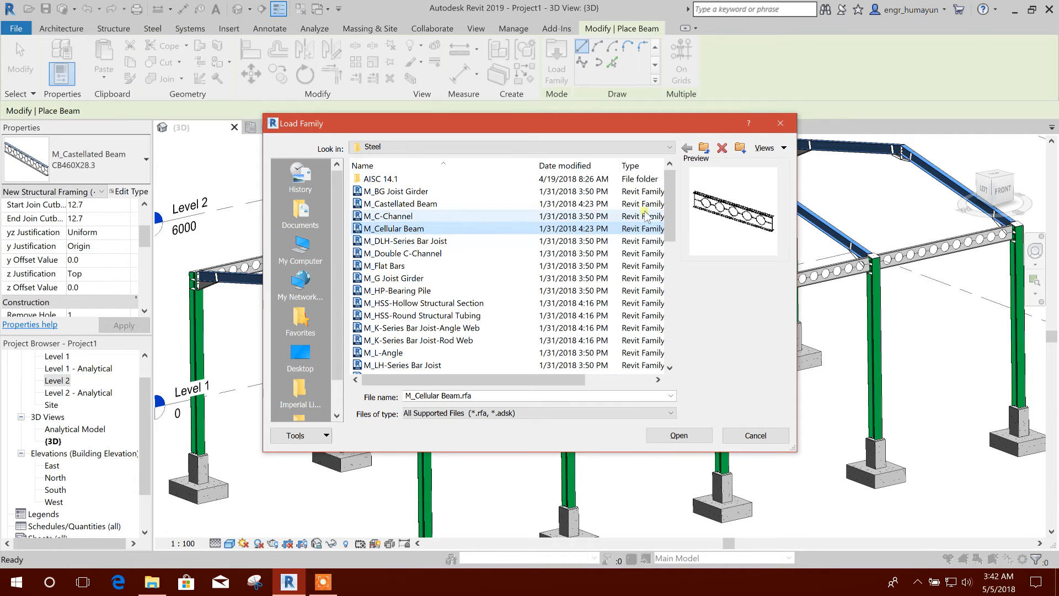
{"action": "left_click", "coordinate": [678, 435]}
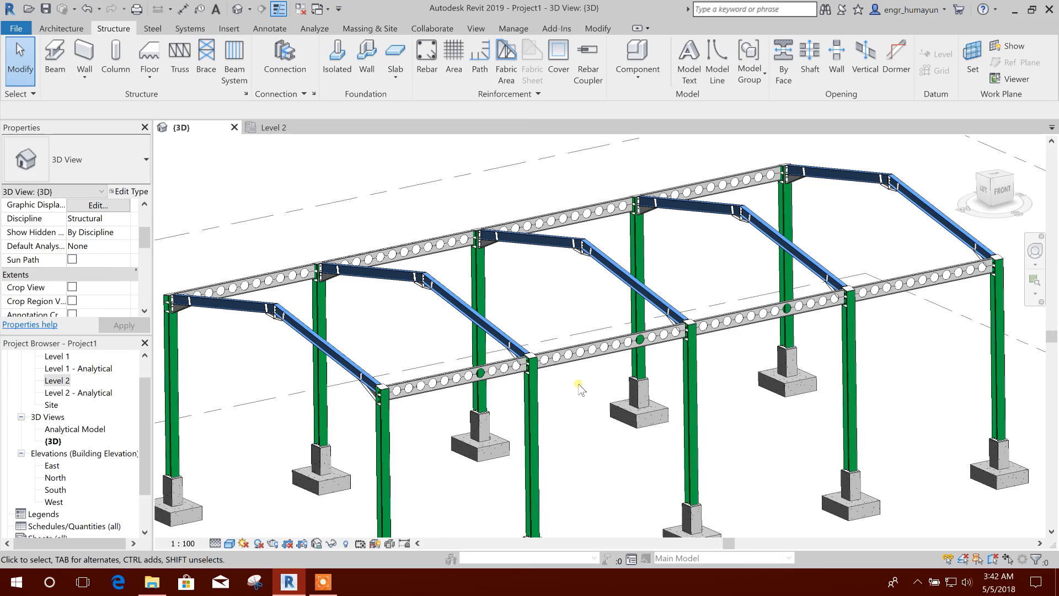
{"action": "mouse_move", "coordinate": [369, 531]}
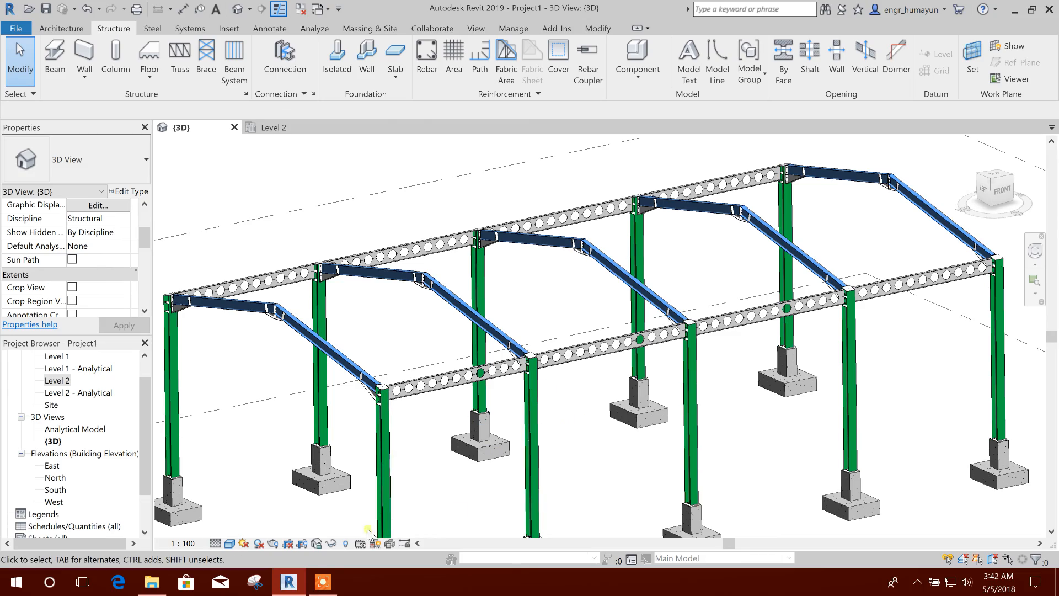